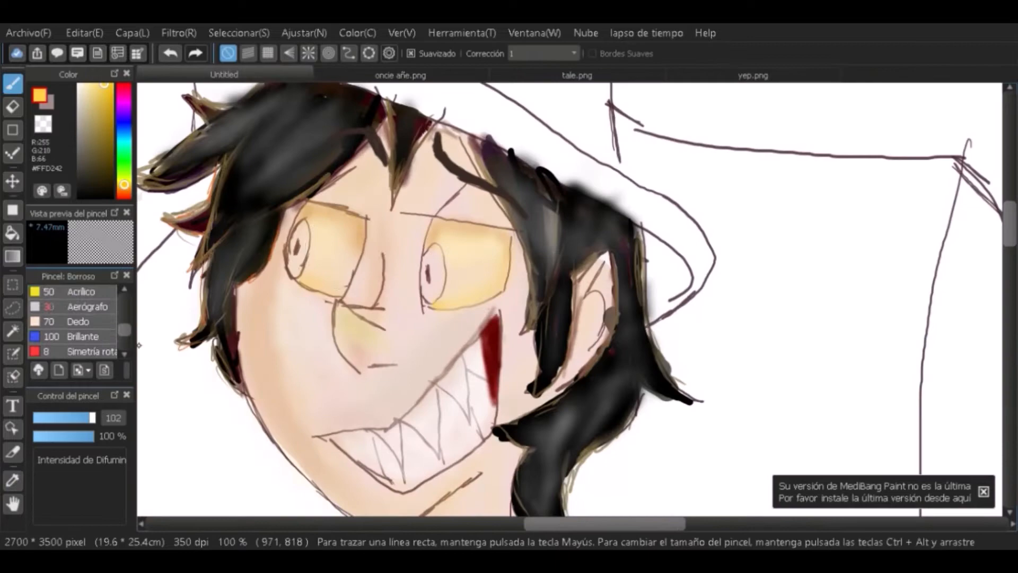
Switch to the yep.png reference image of the grinning character with glowing glasses.
click(751, 75)
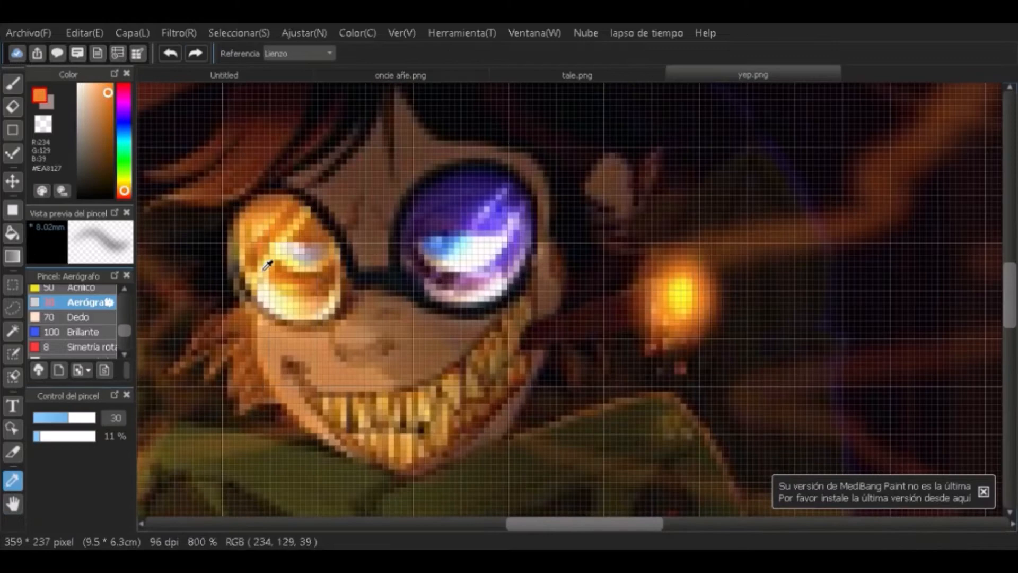
click(224, 75)
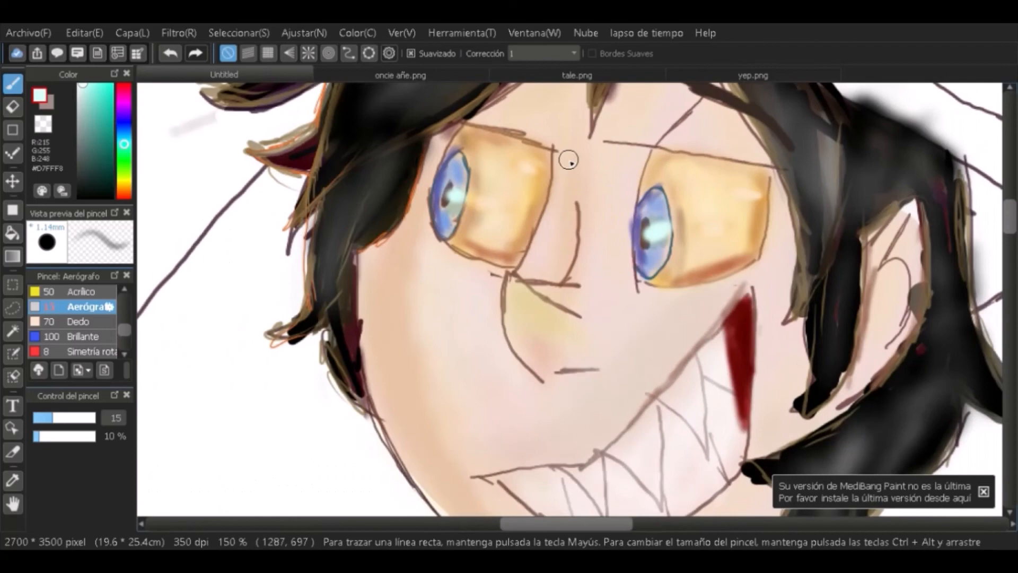
Pick a darker brown colour for shading beneath the yellow glasses.
click(108, 129)
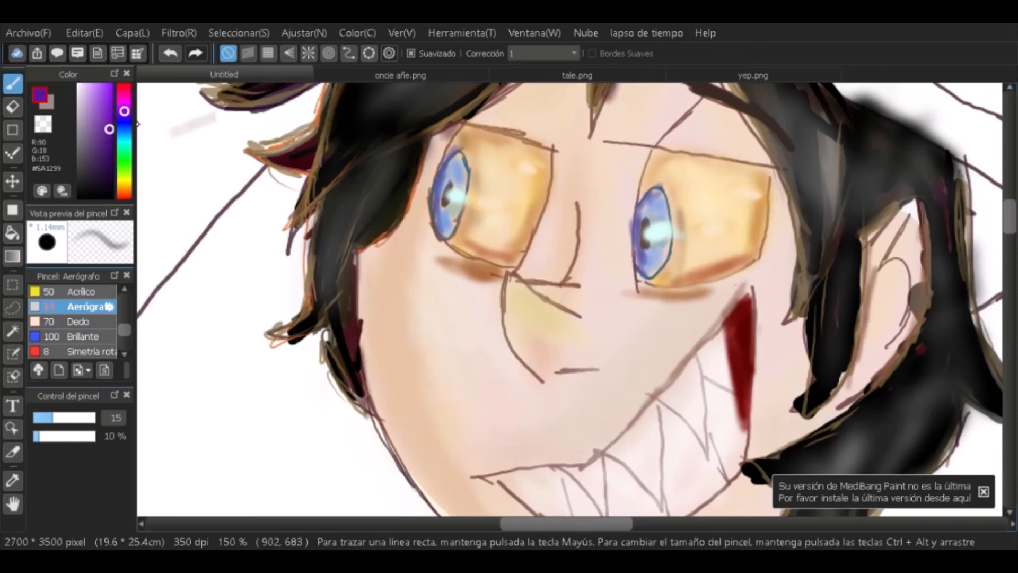